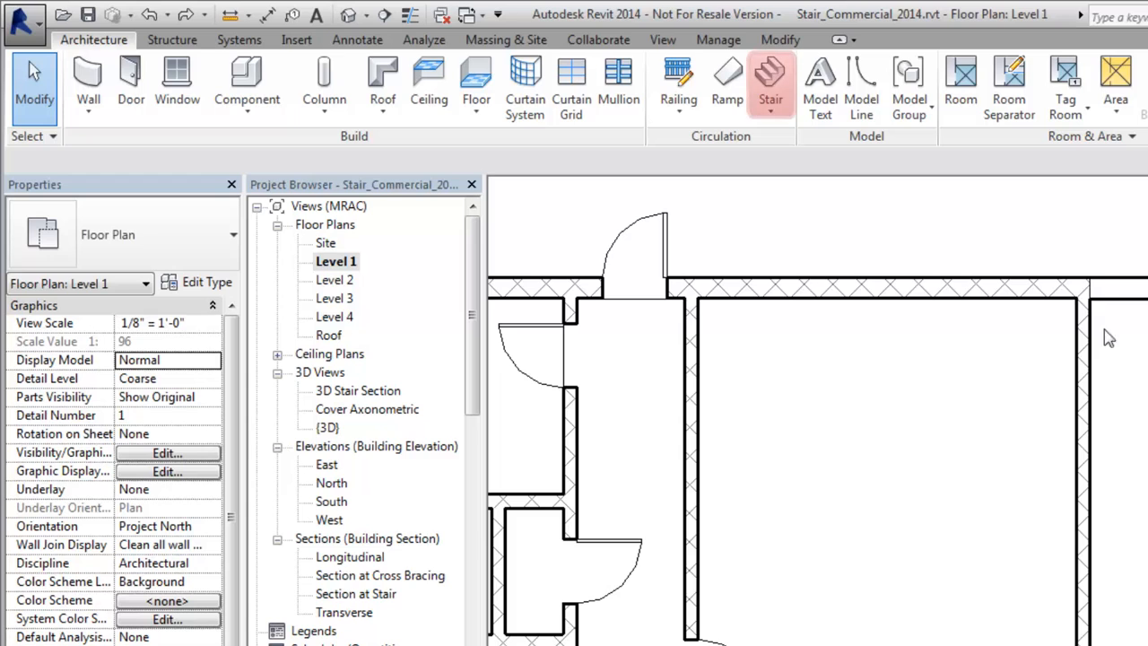
# Begin a stair with its run Location Line set to Exterior Support: Left
pyautogui.click(770, 86)
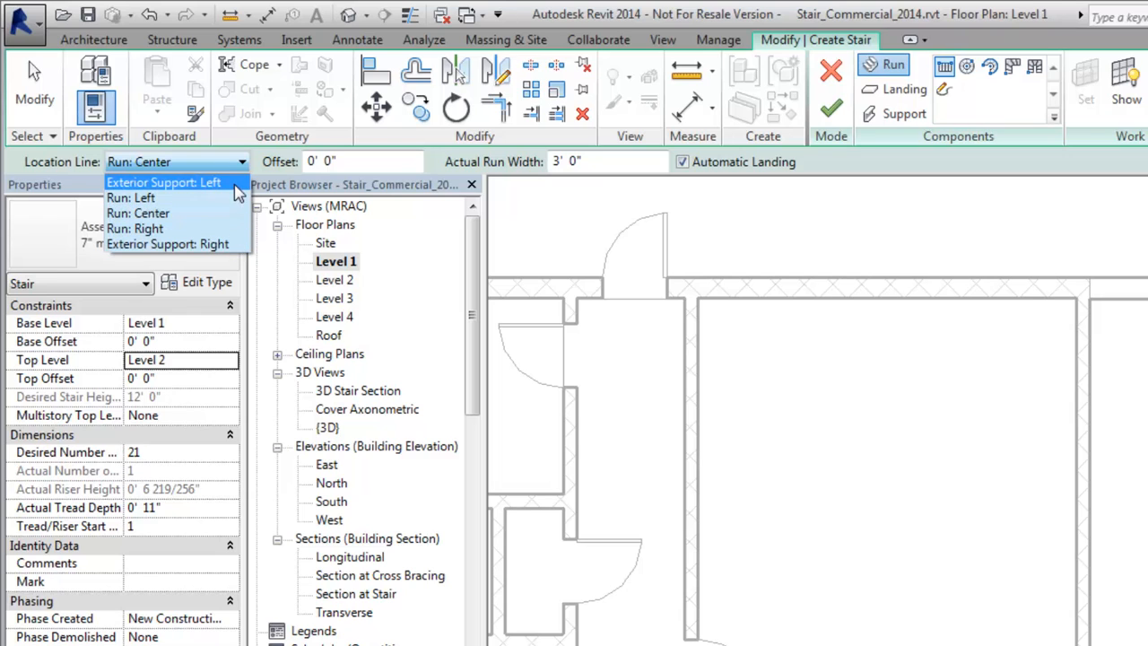
pyautogui.click(163, 183)
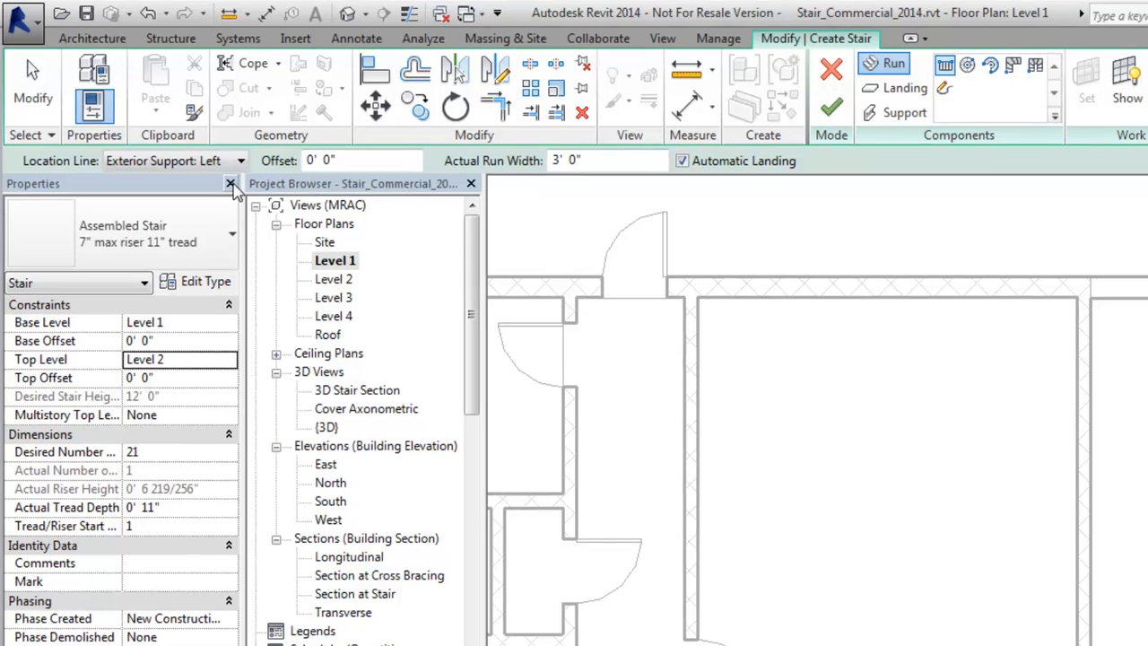
pyautogui.click(606, 160)
pyautogui.write('4')
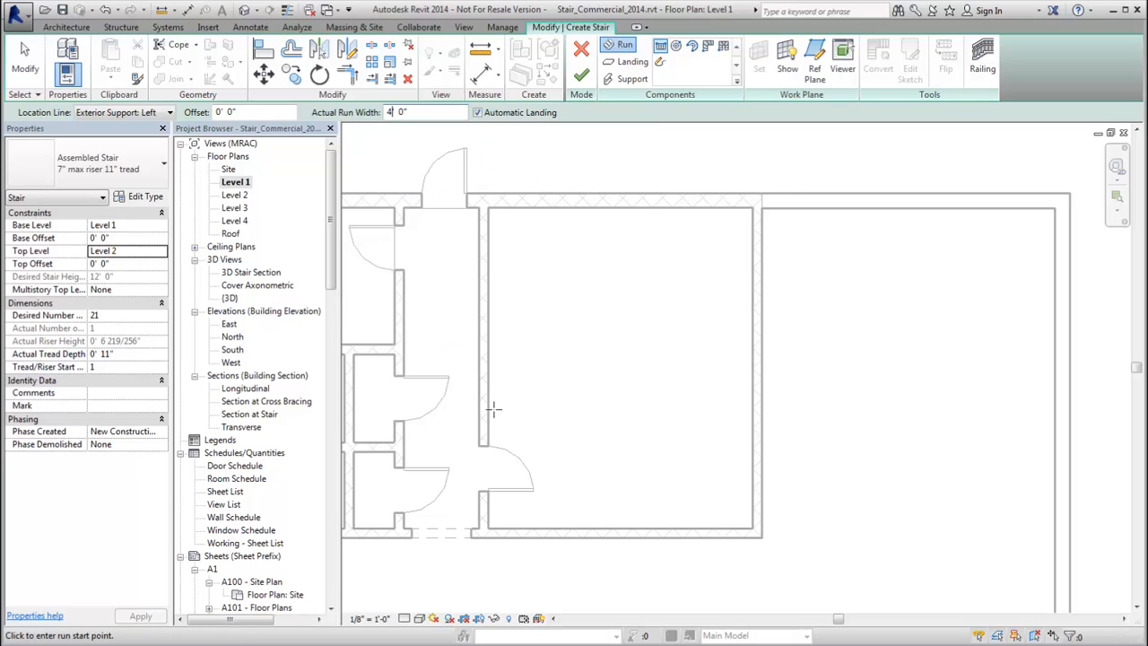
# Draw the left-wall run, then the right-wall run, forming a U-shape with an automatic landing
pyautogui.click(491, 384)
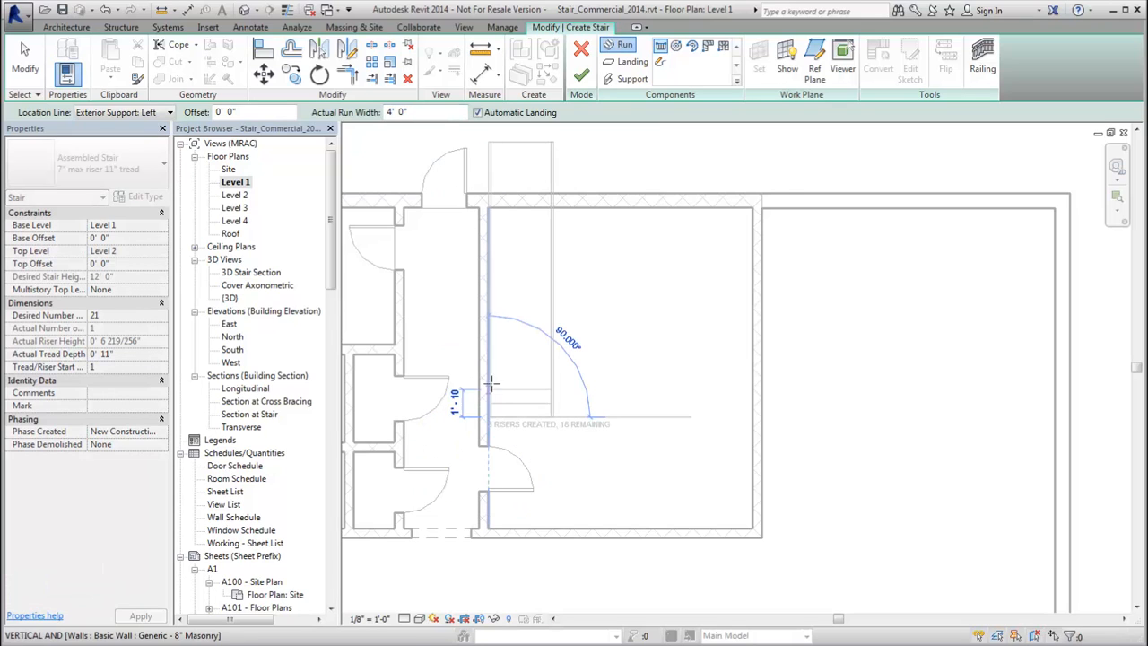
pyautogui.click(492, 316)
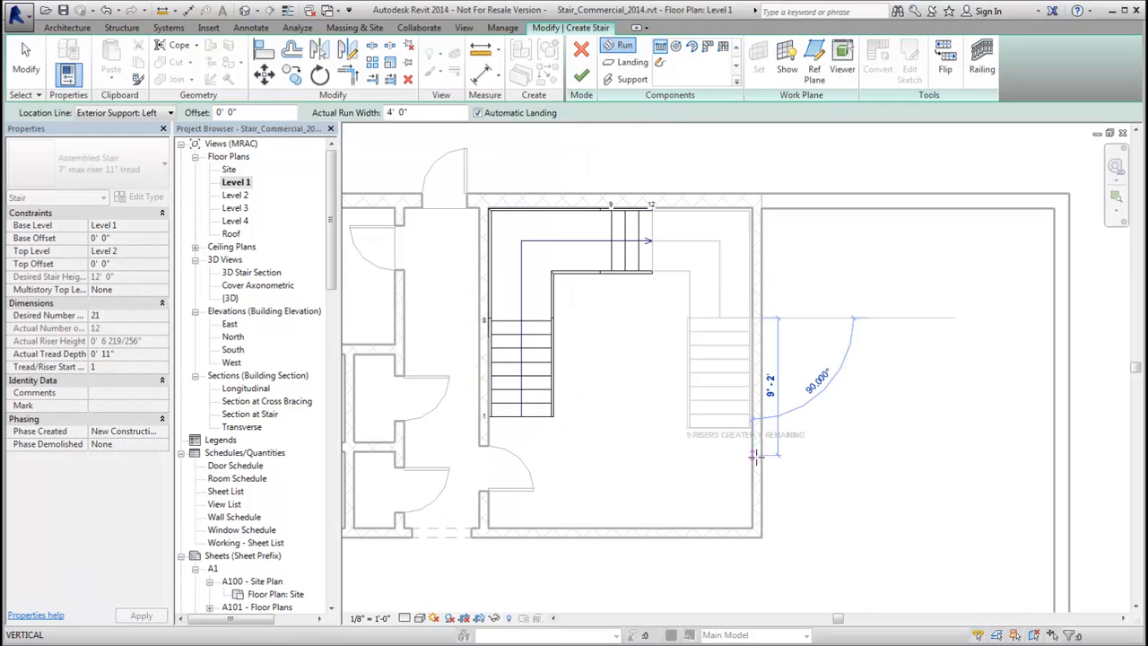
pyautogui.click(581, 76)
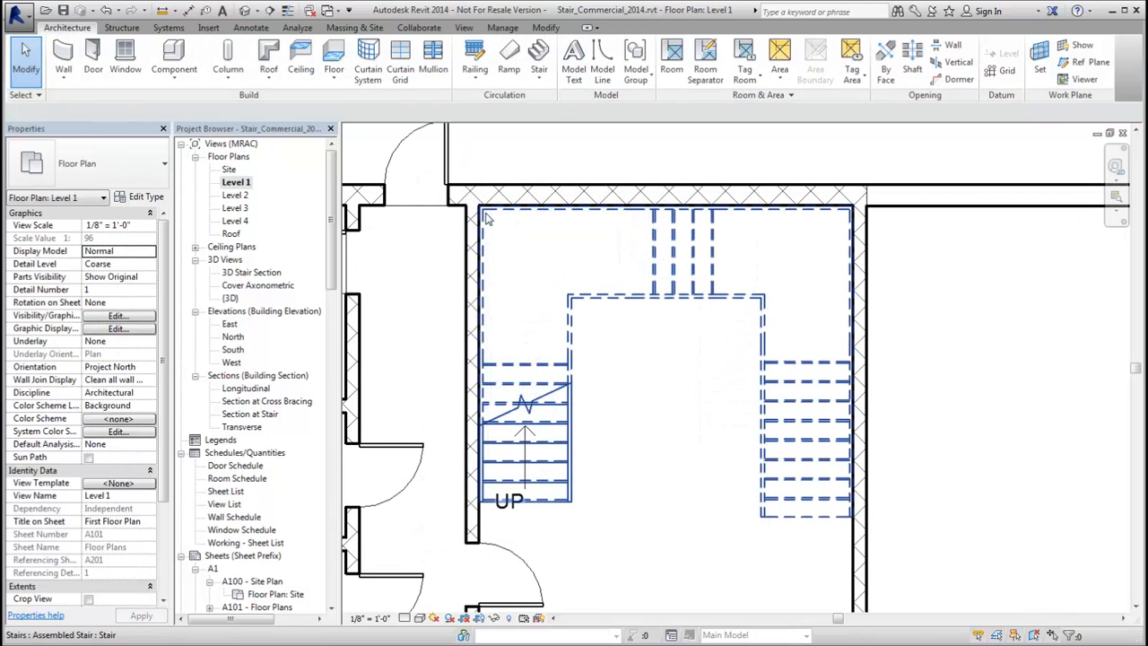
# Select the finished stair and enter Edit Stairs mode
pyautogui.click(491, 266)
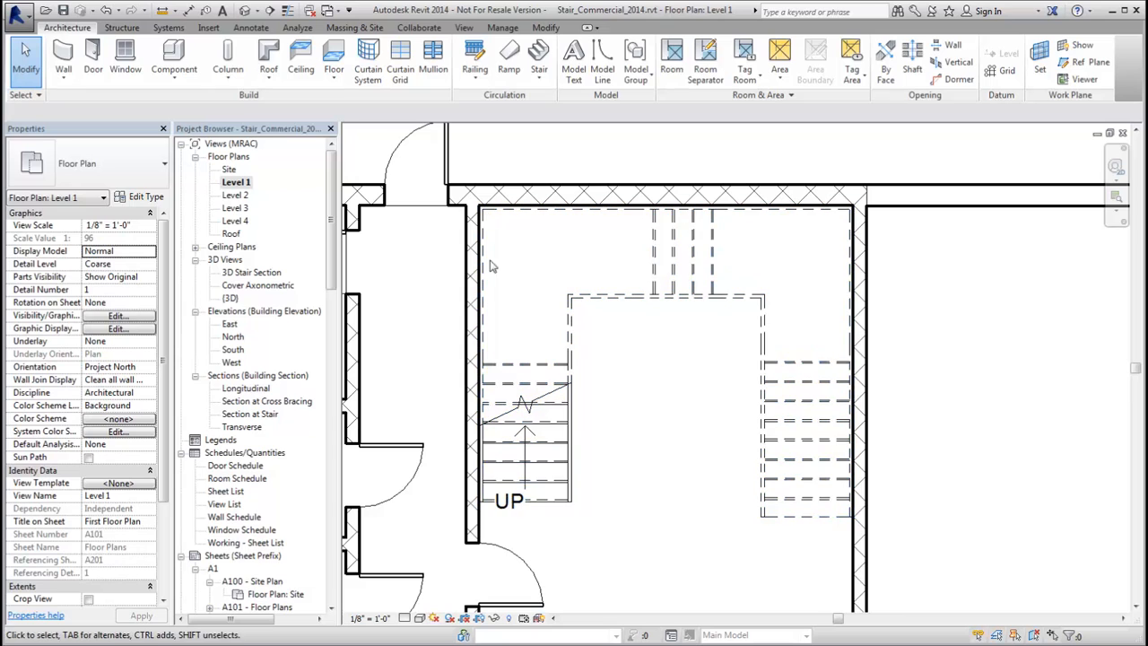
pyautogui.click(524, 409)
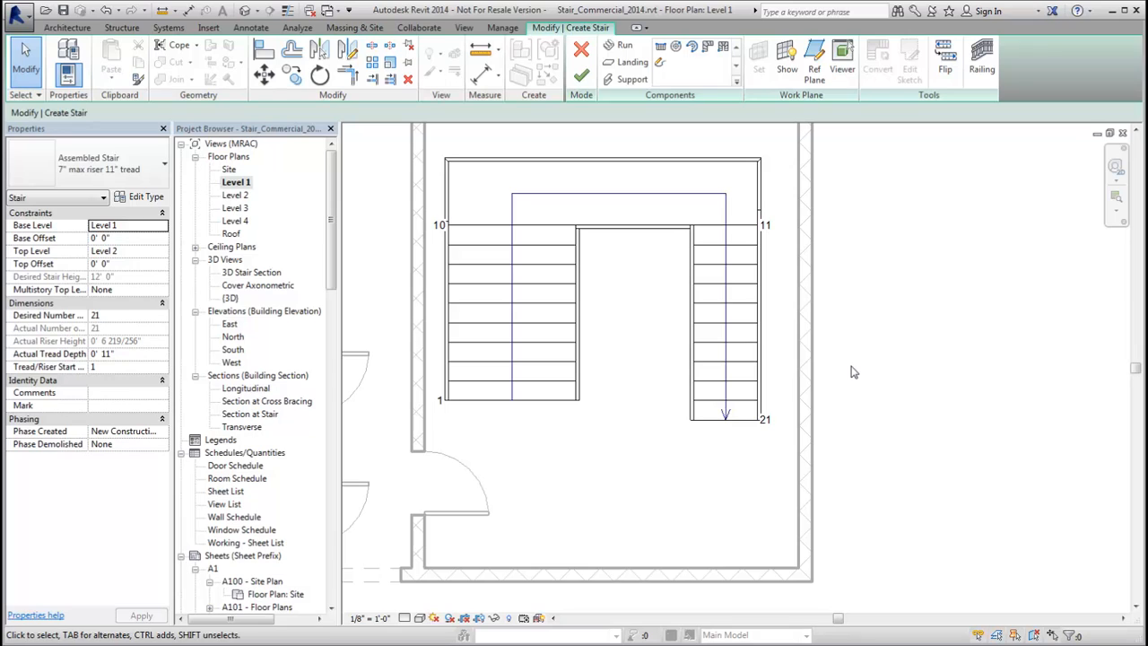
# Set the top landing depth to 4' 0" and drag the left run up to meet it
pyautogui.click(624, 194)
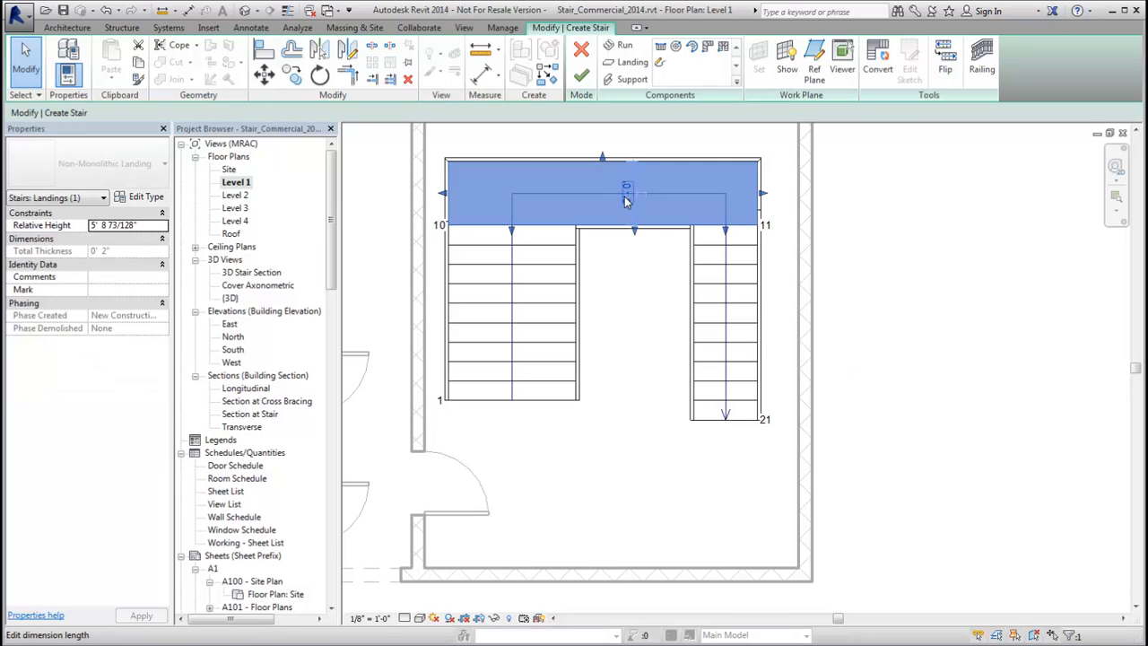
pyautogui.click(626, 190)
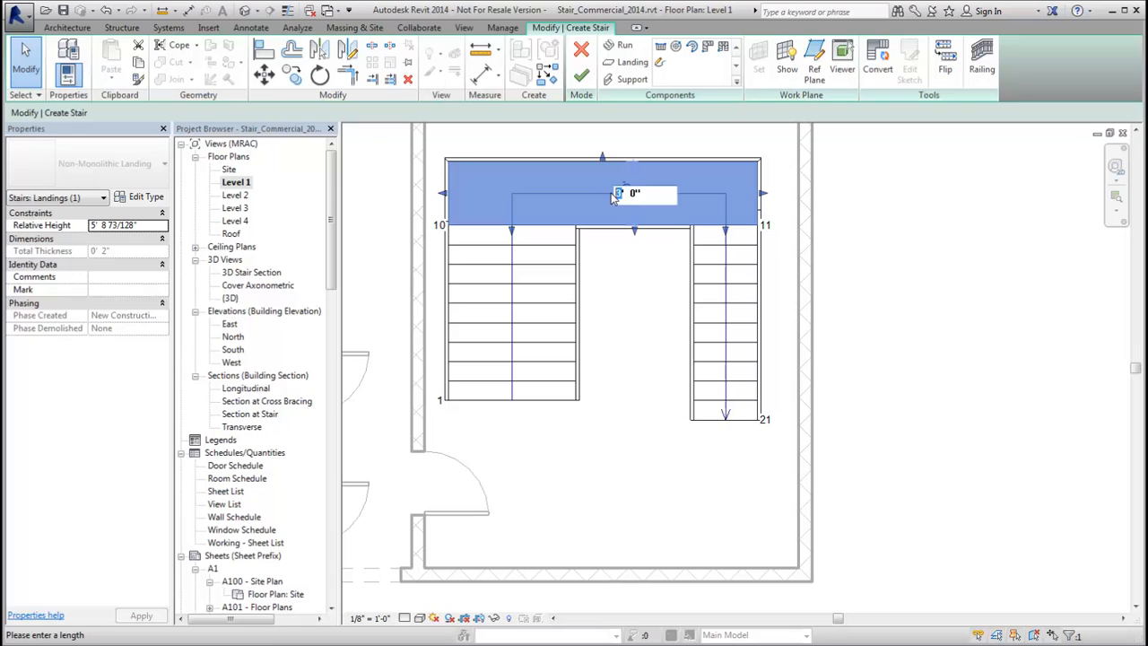
pyautogui.write('4\' 0"')
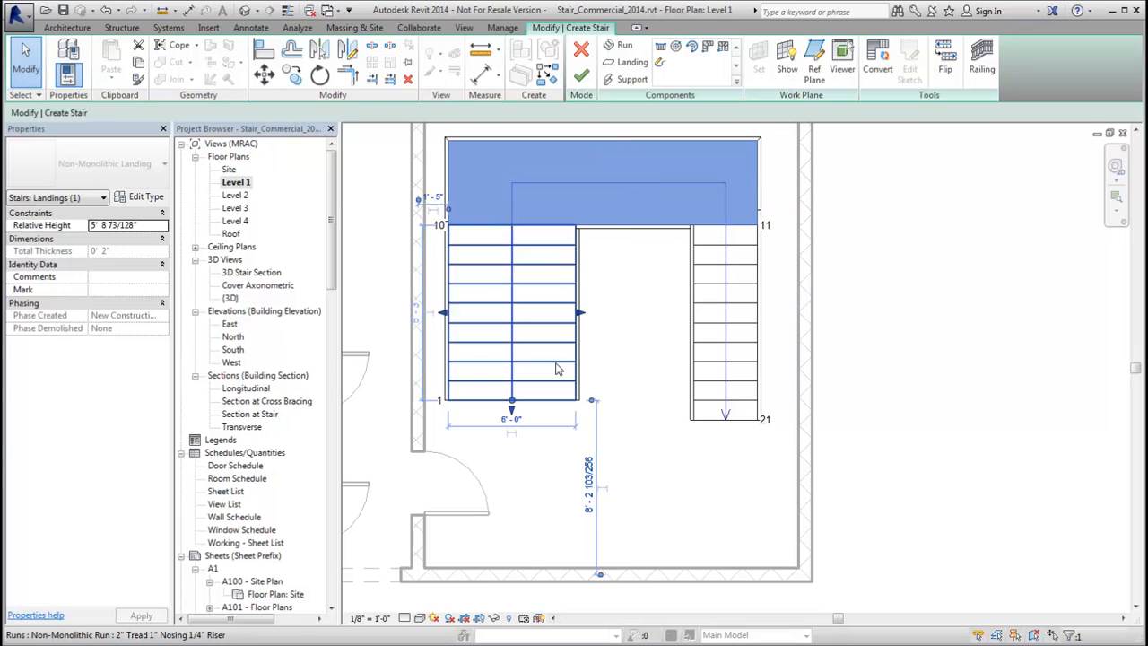
pyautogui.click(511, 367)
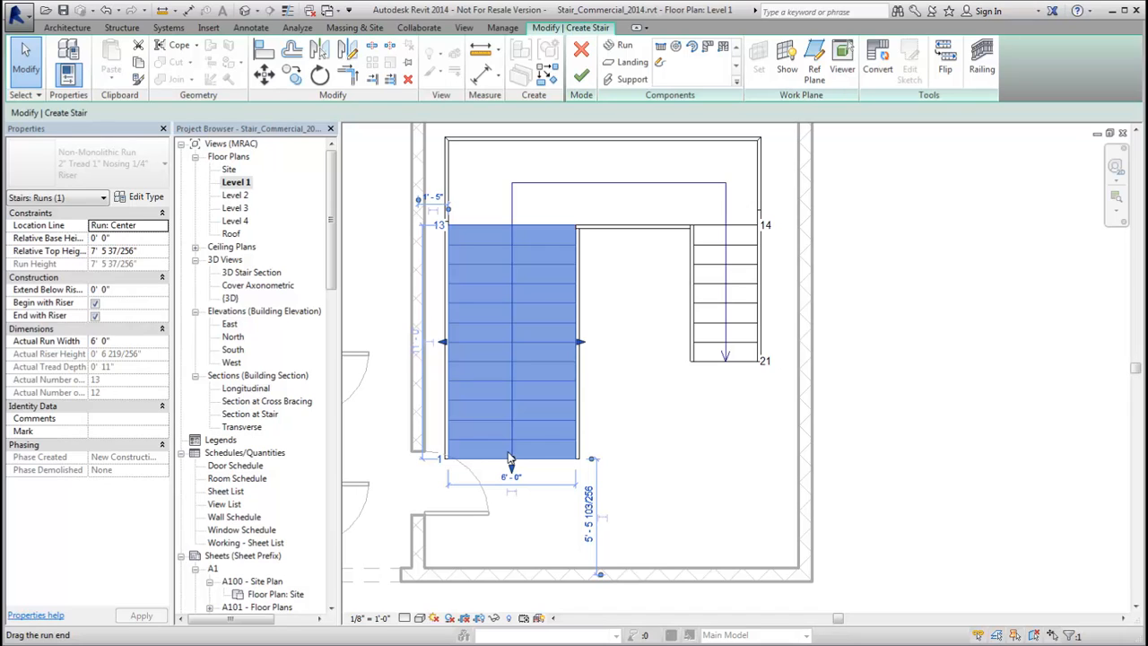
pyautogui.moveTo(613, 231)
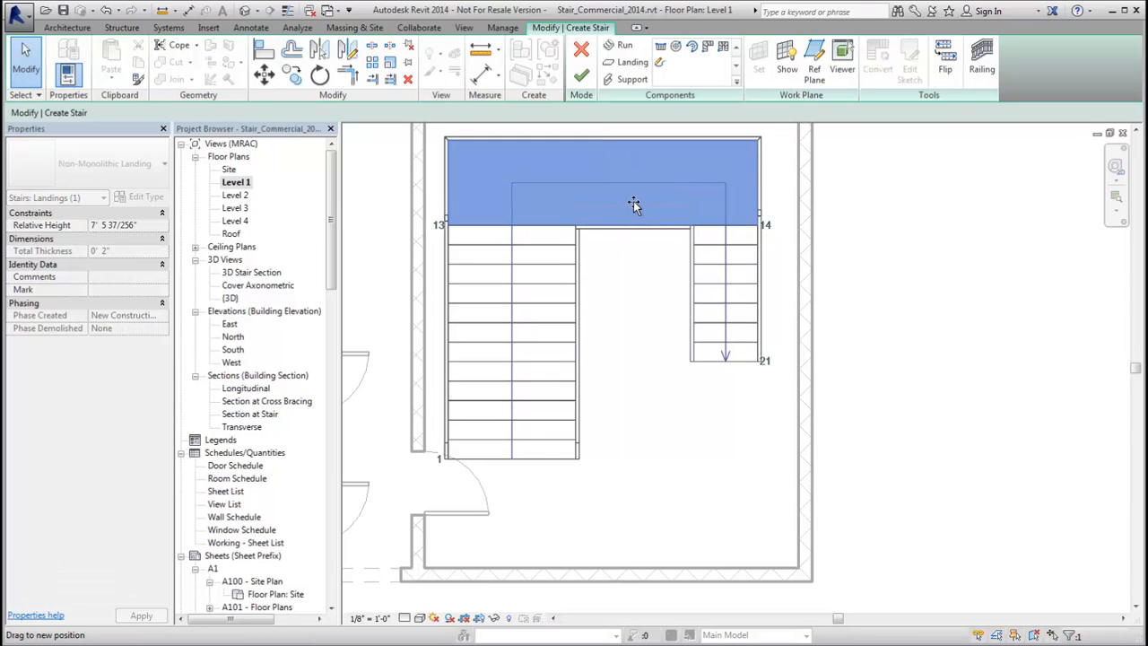
# Convert the top landing to sketch-based and adjust its boundary near the right run
pyautogui.click(635, 211)
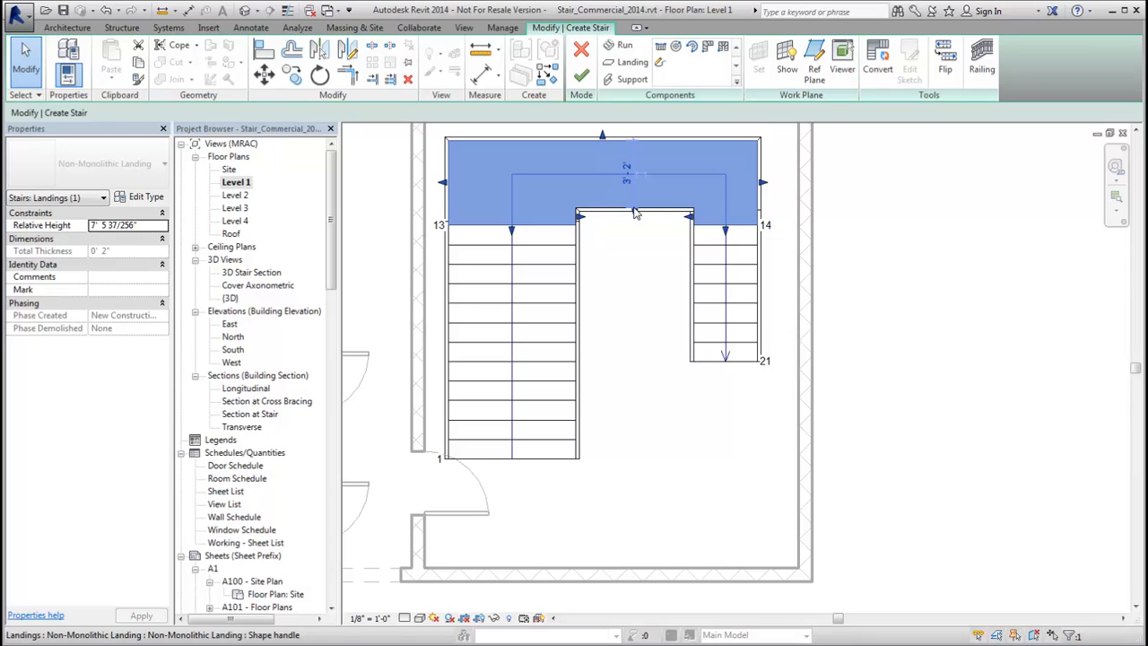
pyautogui.moveTo(667, 258)
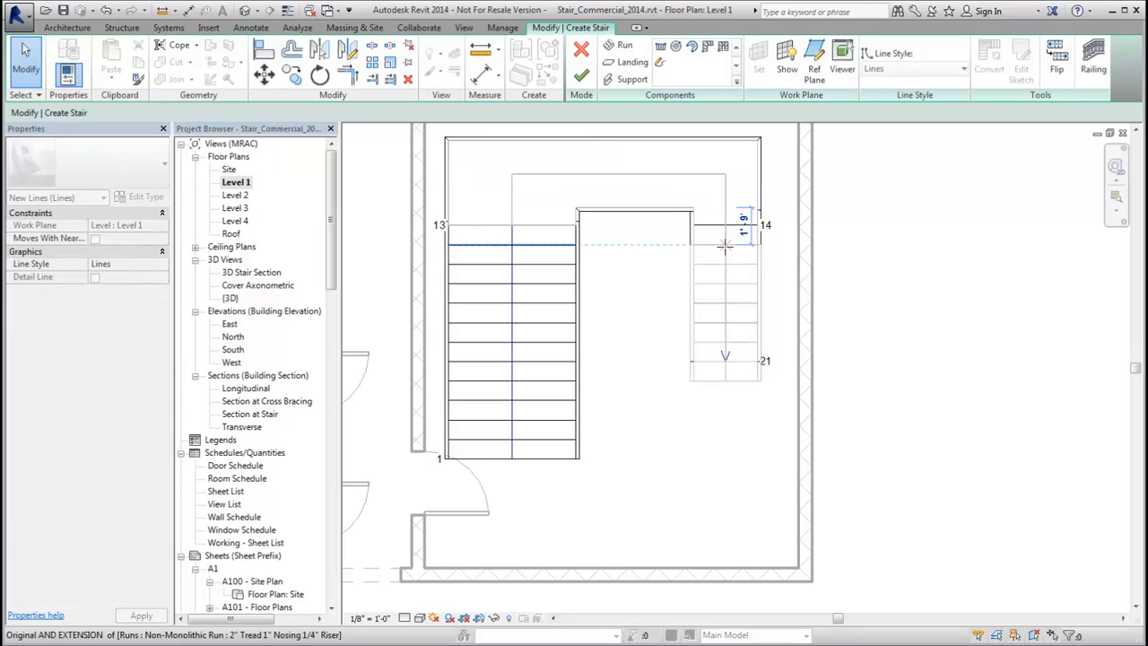
pyautogui.click(628, 179)
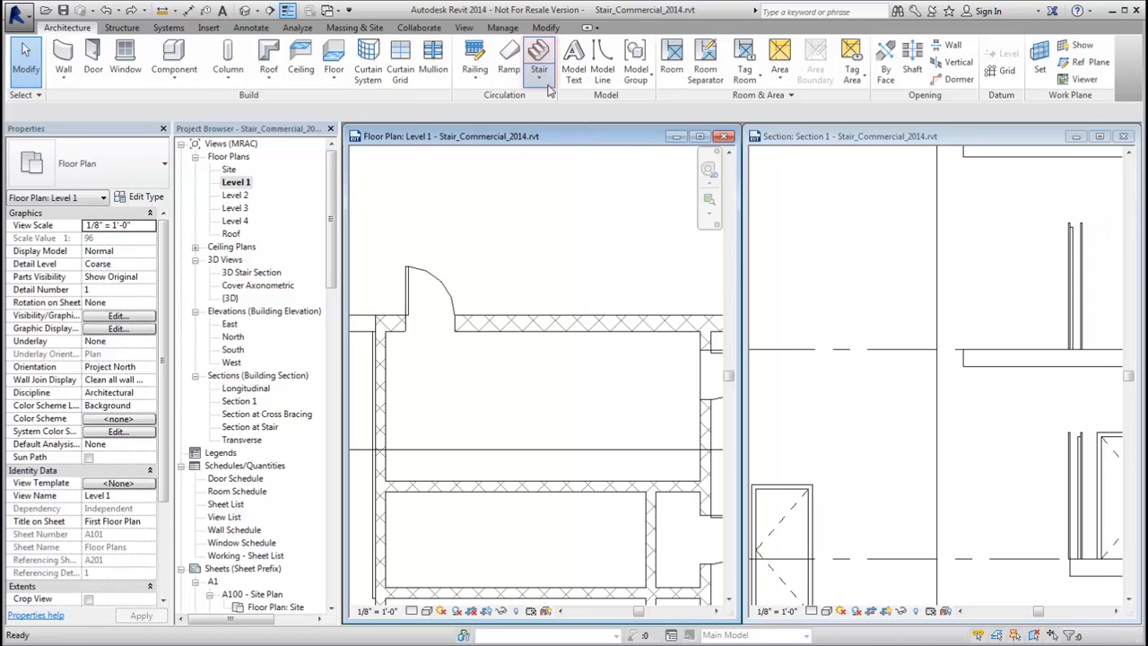
# Create a new stair run visible in both the Level 1 plan and Section 1
pyautogui.click(538, 57)
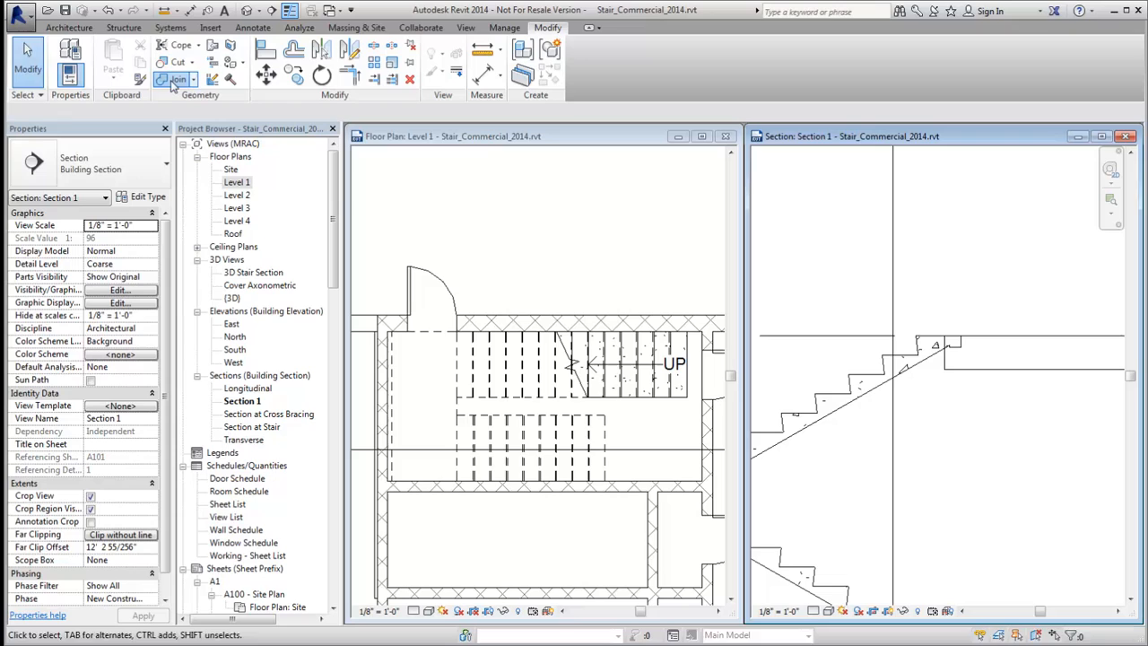
# Start Join Geometry and pick the stair run in Section 1 as the first solid
pyautogui.click(176, 79)
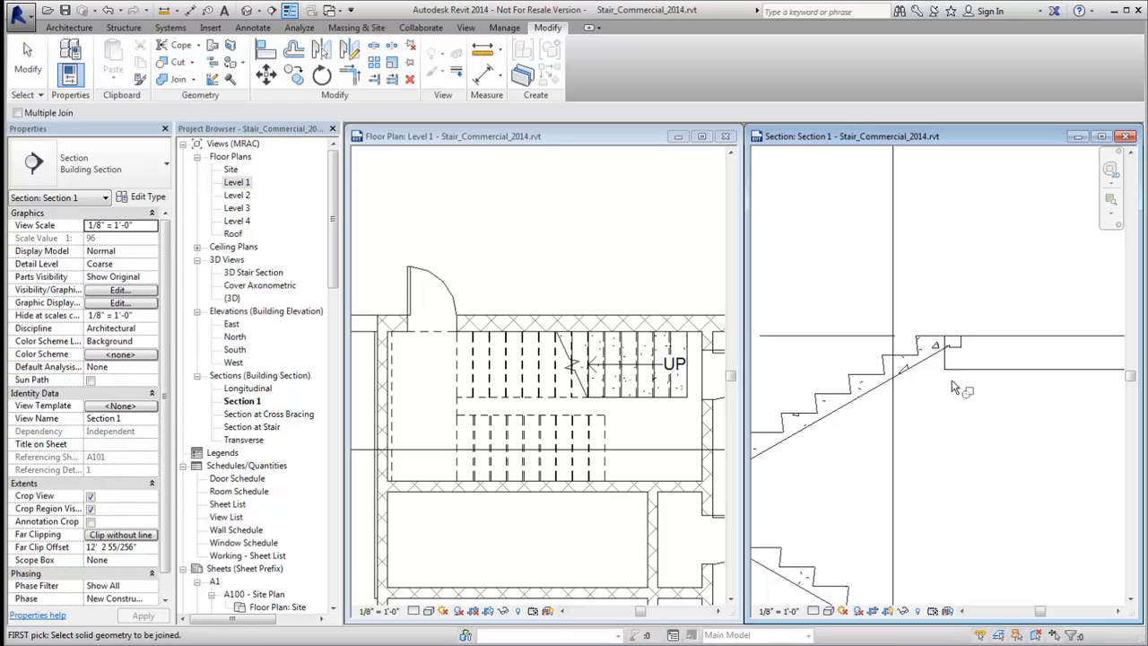
pyautogui.click(933, 359)
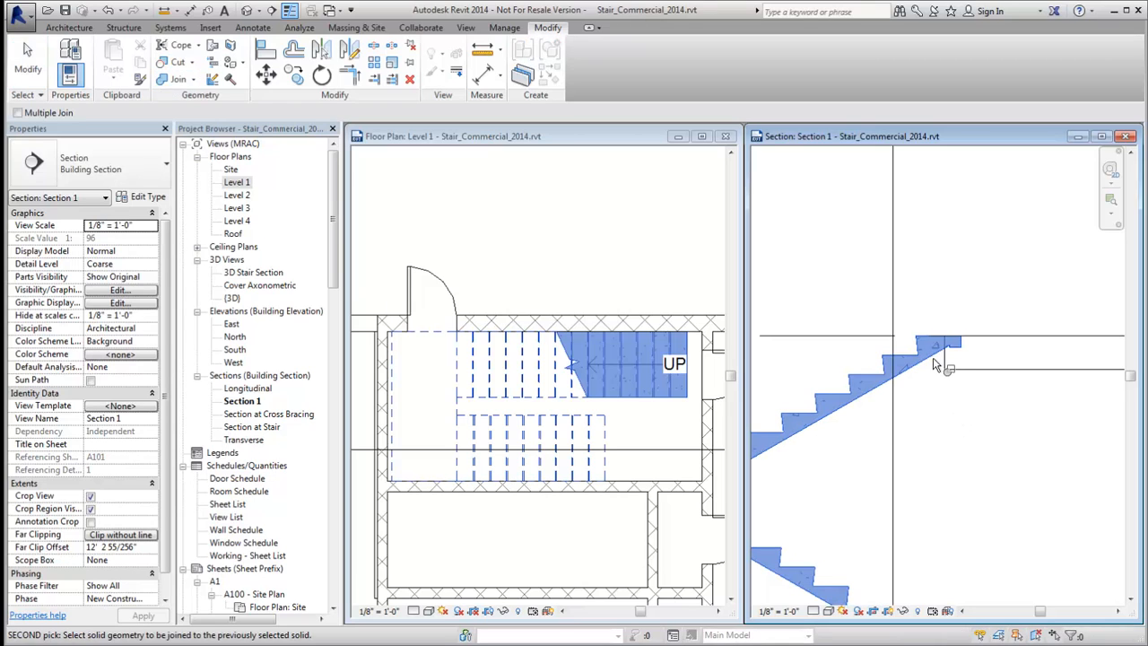